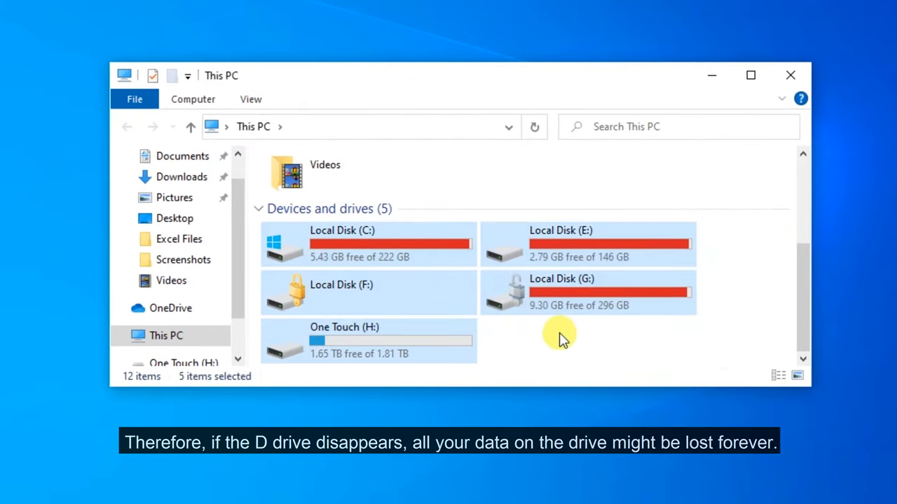
# Step: Deselect the drives and close This PC after seeing C:, E:, F:, G:, H: but no D:
pyautogui.click(586, 293)
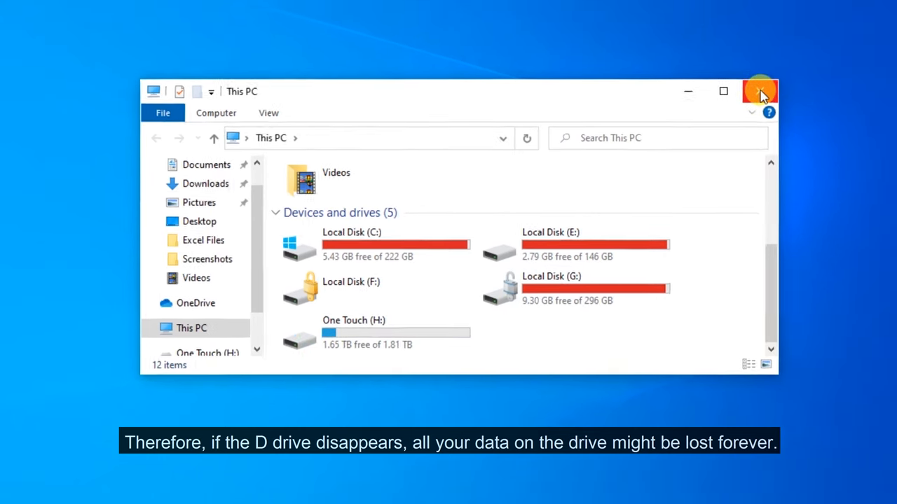
pyautogui.click(760, 91)
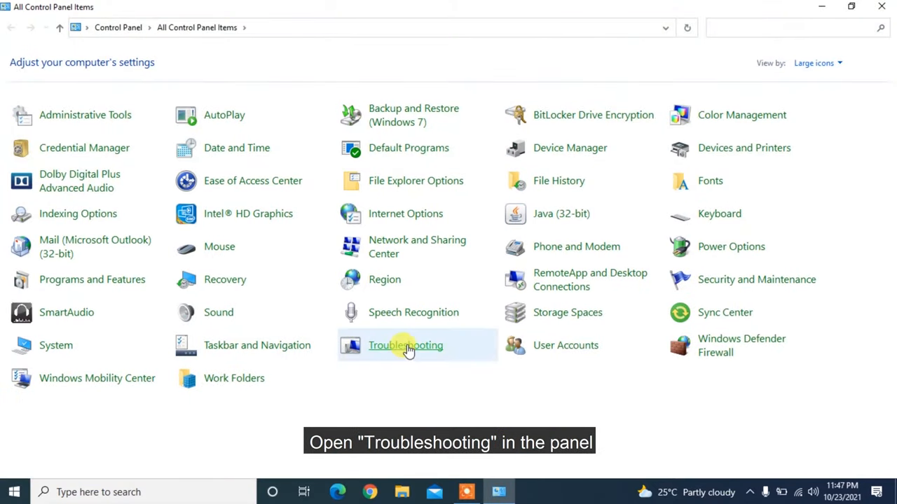
# Step: Reach the Hardware and Sound troubleshooters in Control Panel, then close it to the desktop
pyautogui.click(405, 345)
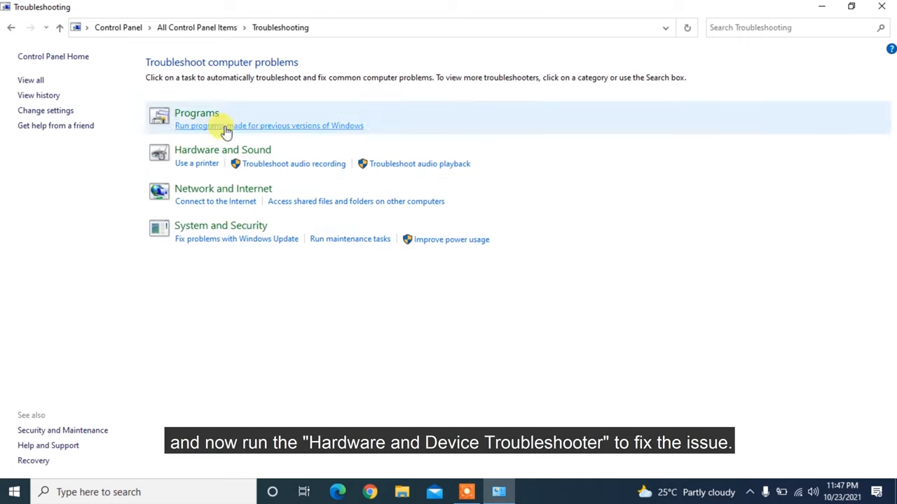
pyautogui.click(222, 148)
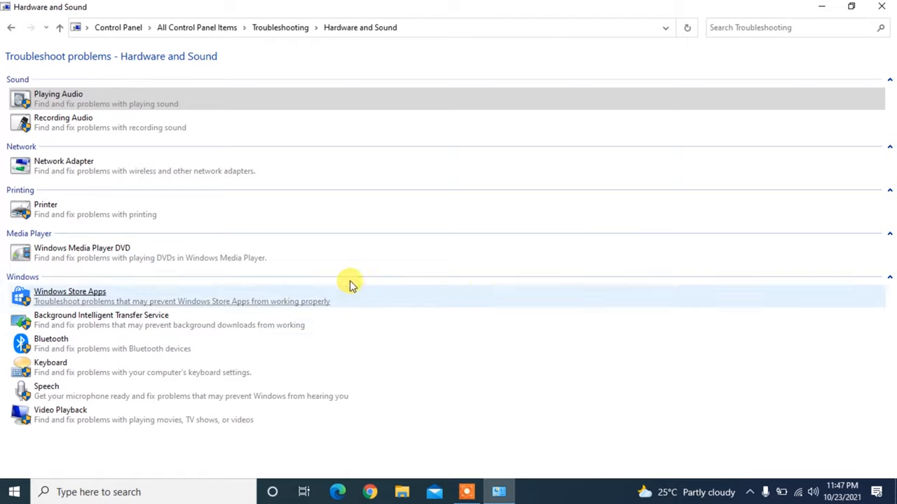
pyautogui.click(880, 6)
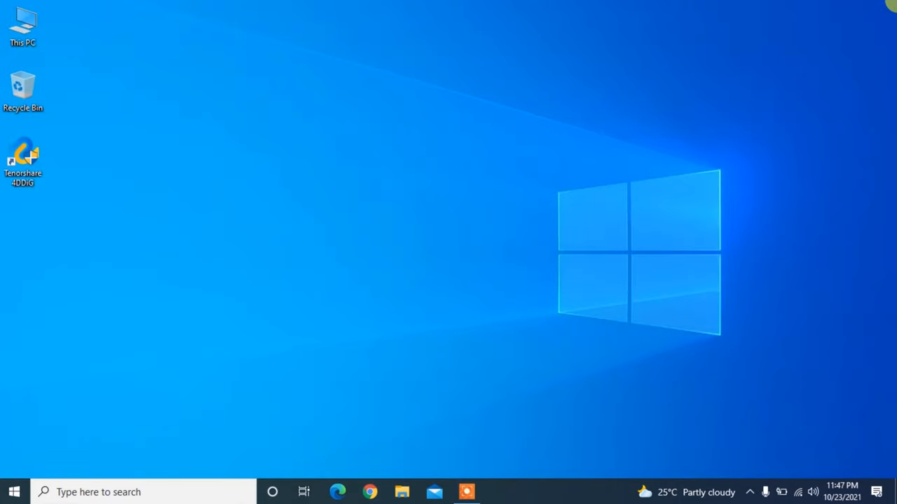
# Step: Launch Disk Management from the Start context menu and run Rescan Disks
pyautogui.rightClick(14, 490)
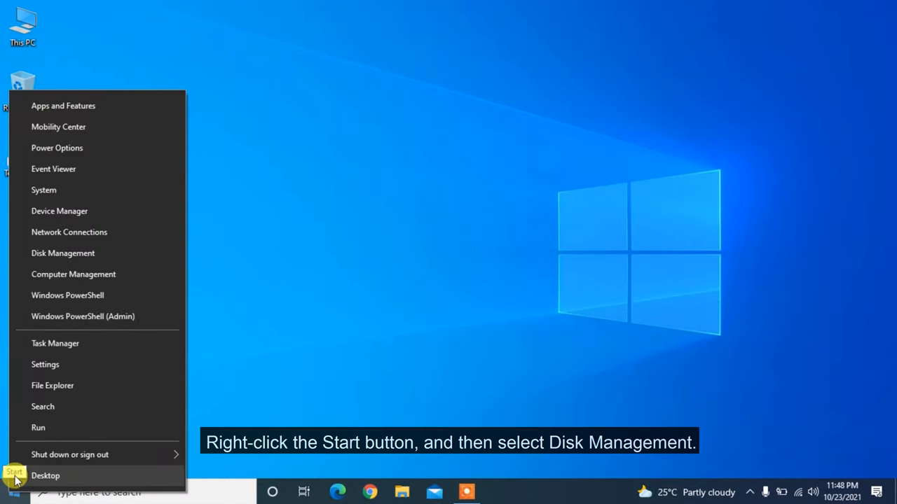
pyautogui.click(62, 253)
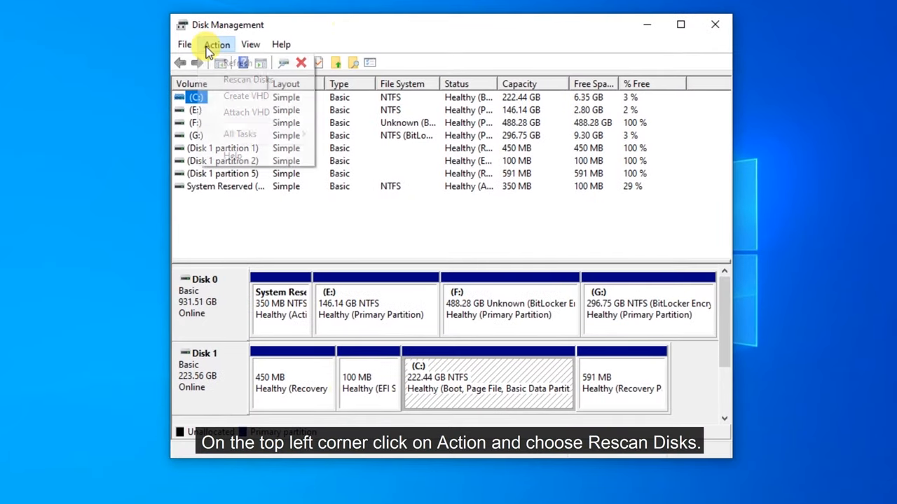
pyautogui.moveTo(247, 79)
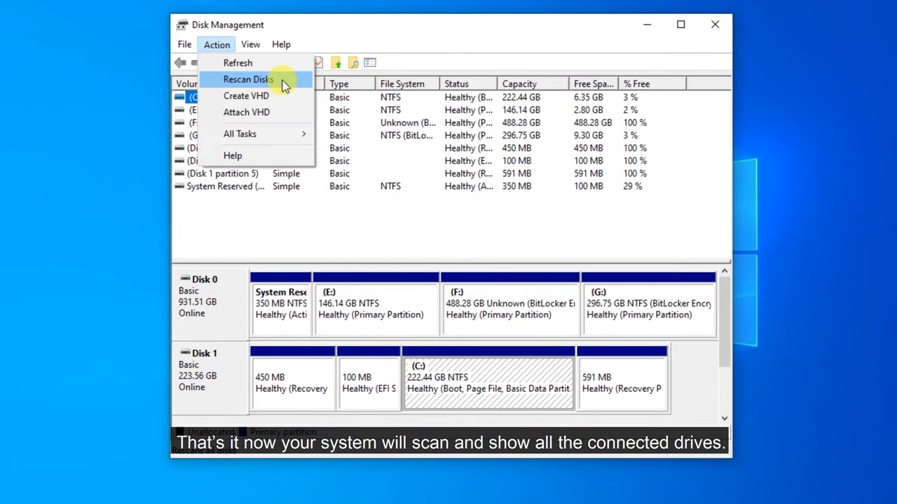
pyautogui.click(247, 78)
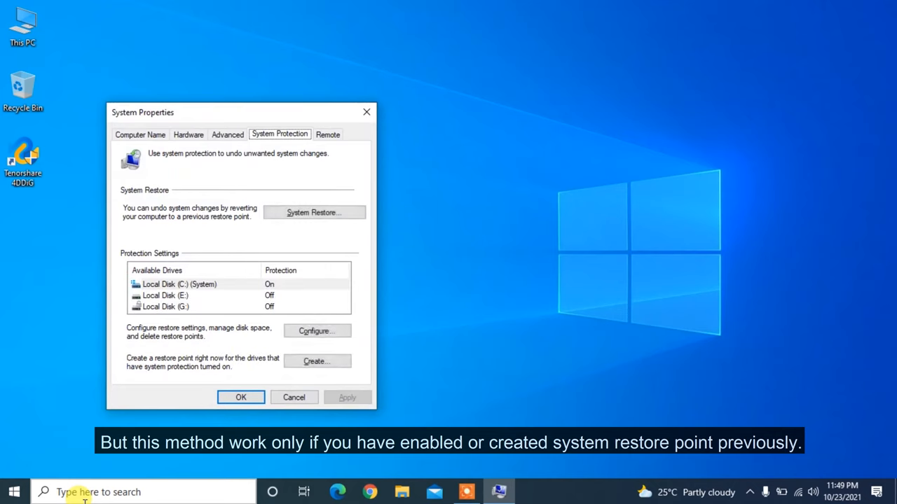
# Step: Start the System Restore wizard from System Protection and move past its introduction
pyautogui.click(317, 362)
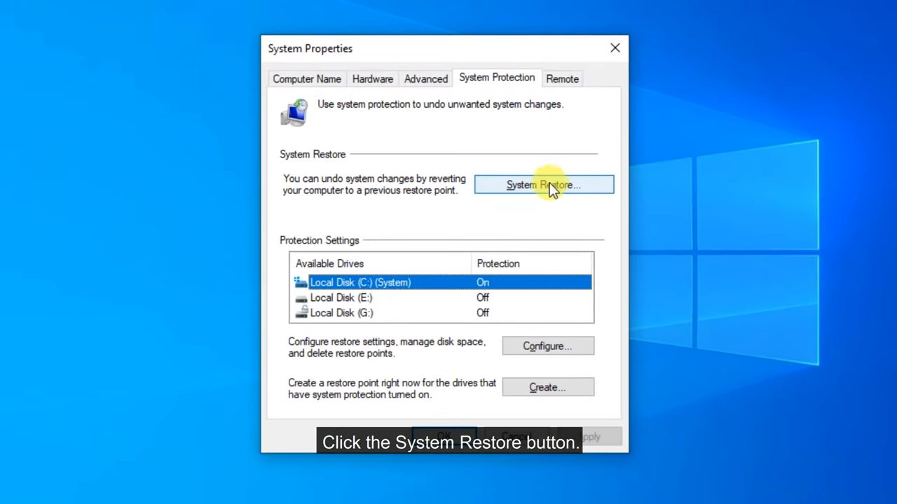
pyautogui.click(544, 185)
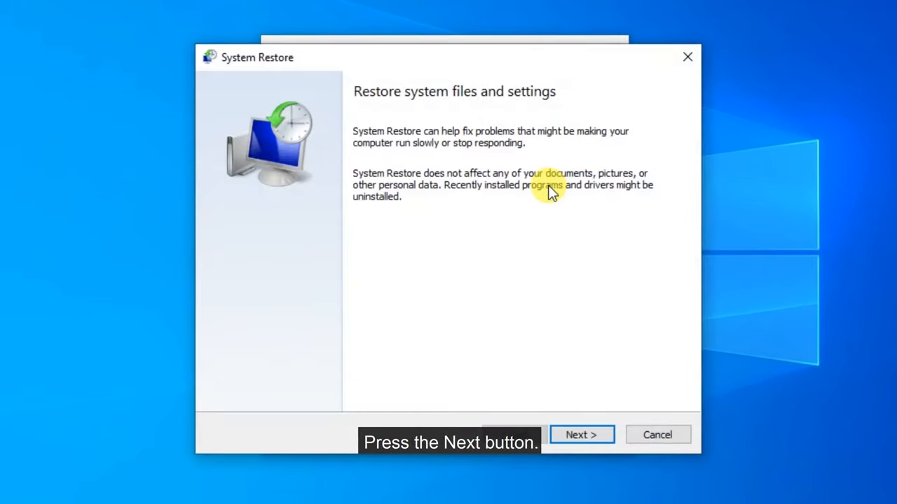
pyautogui.click(580, 435)
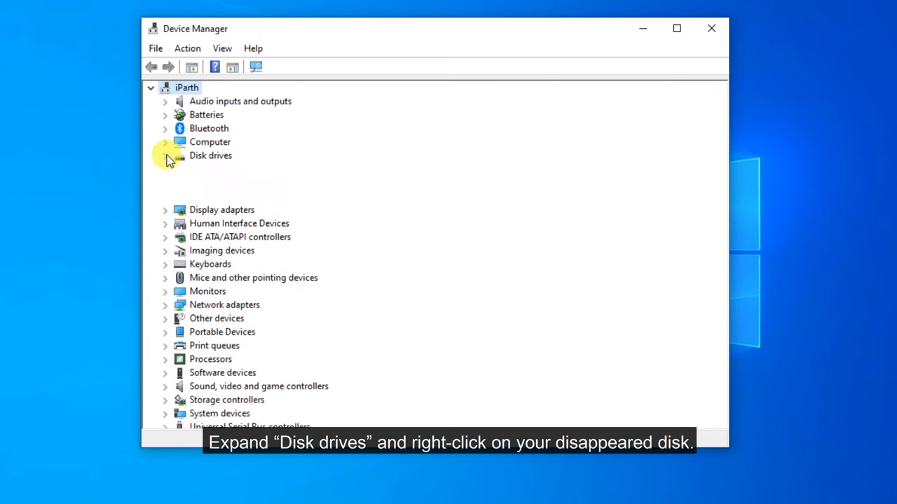
# Step: Update the Seagate One Touch SCSI Disk Device driver with automatic search, then return to the desktop
pyautogui.click(166, 154)
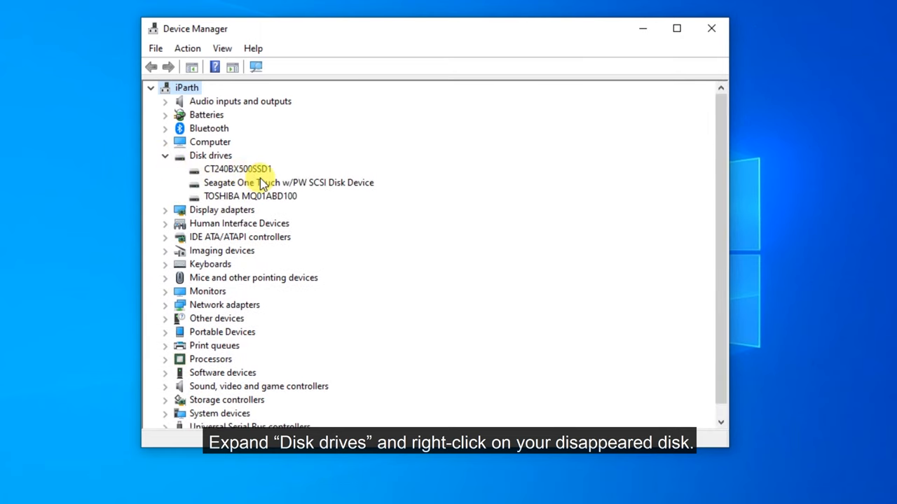
pyautogui.rightClick(288, 182)
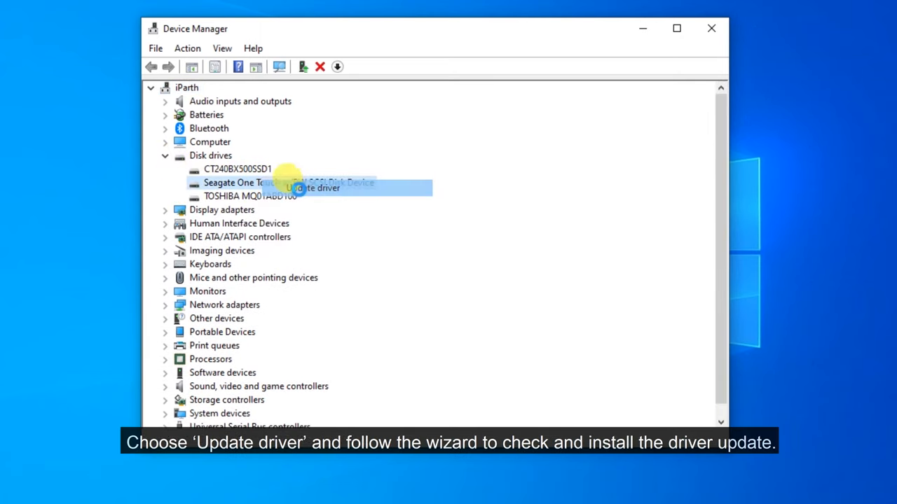
pyautogui.click(316, 188)
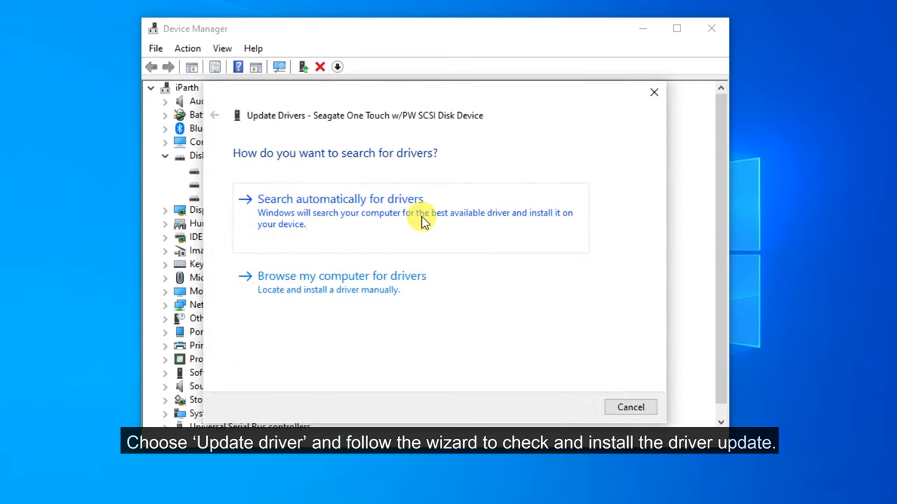
pyautogui.click(339, 199)
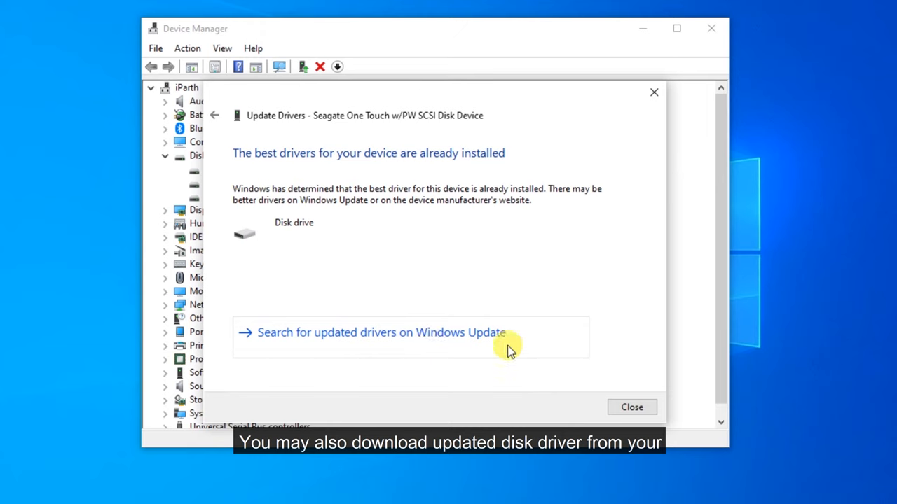
pyautogui.moveTo(597, 330)
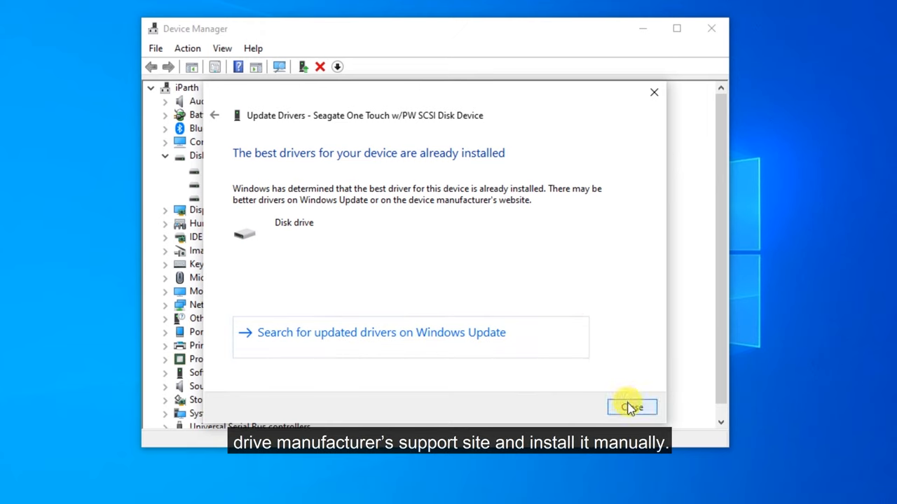
pyautogui.click(631, 406)
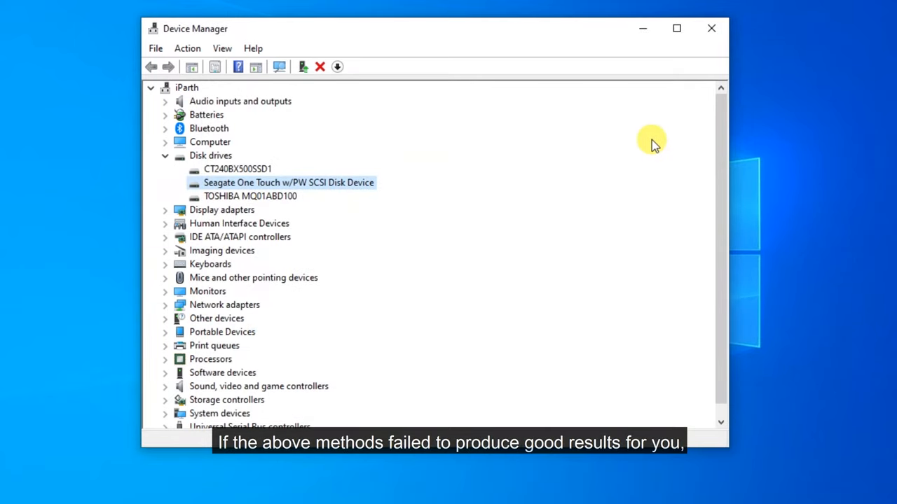
pyautogui.click(712, 28)
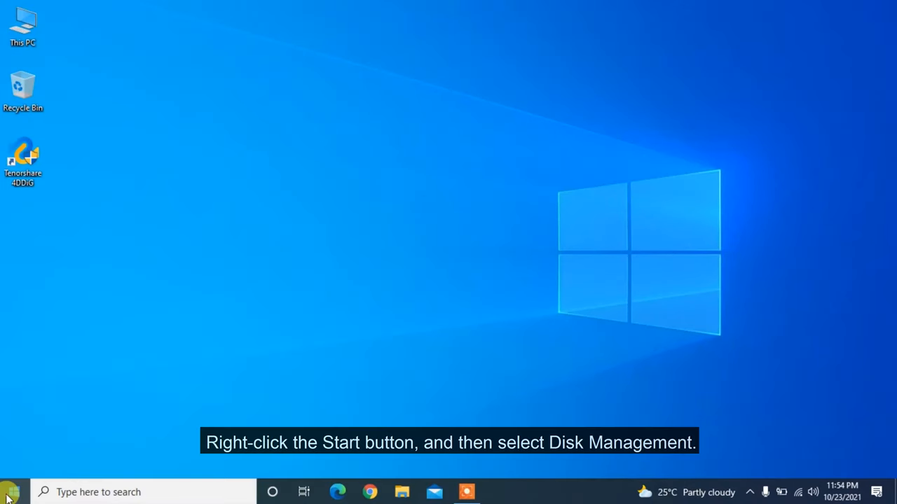
pyautogui.moveTo(73, 253)
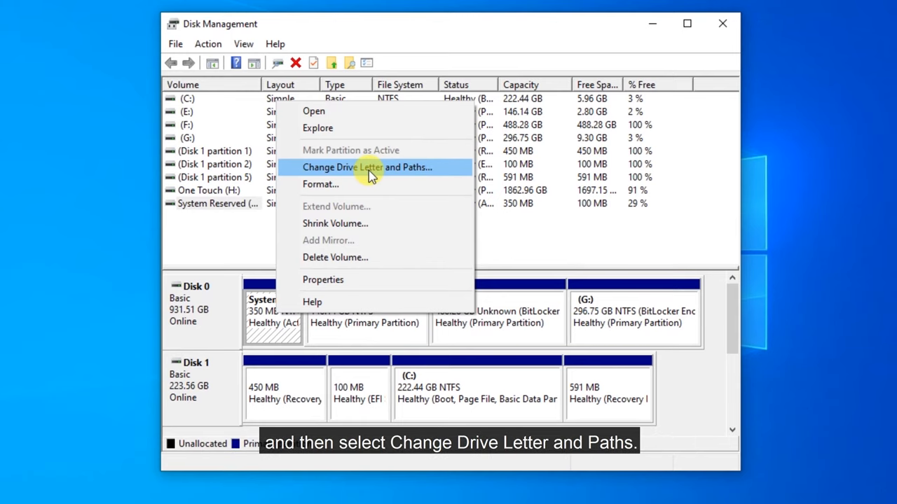
# Step: Assign a new drive letter to System Reserved, accept the letter-dependency warning, and close Disk Management
pyautogui.click(365, 167)
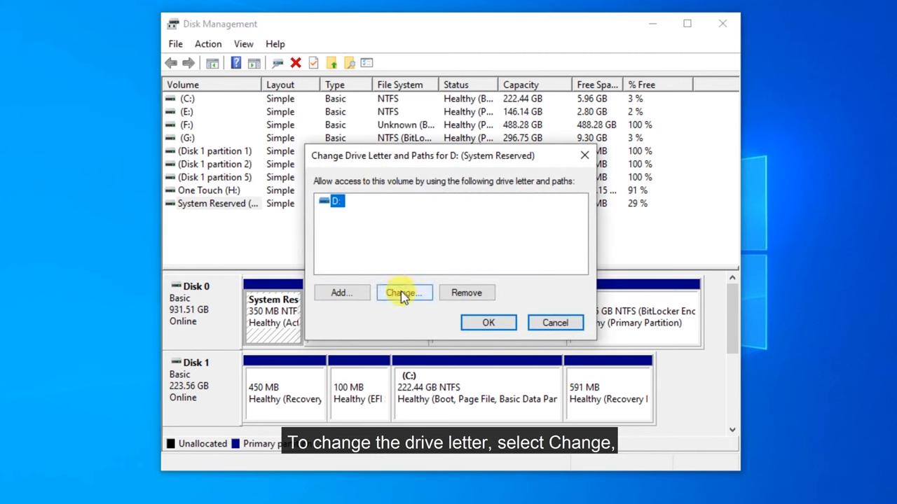
pyautogui.click(404, 293)
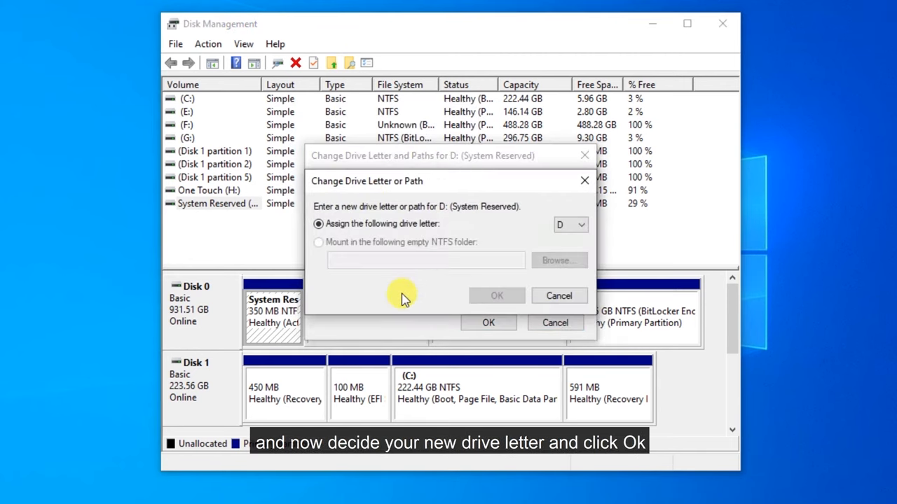
pyautogui.click(581, 224)
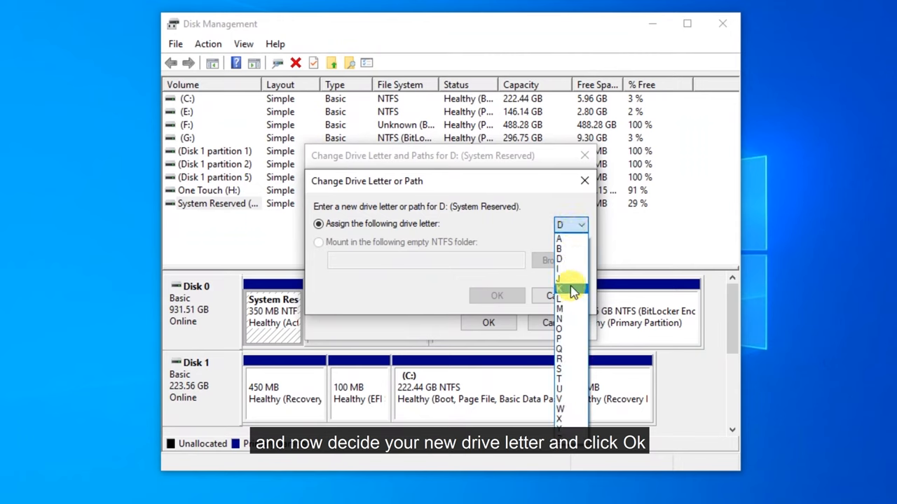
pyautogui.click(496, 296)
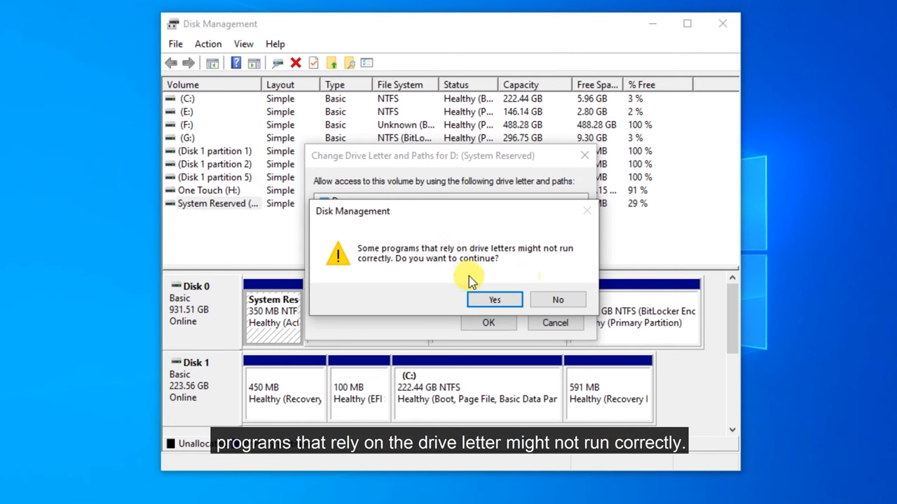
pyautogui.click(493, 300)
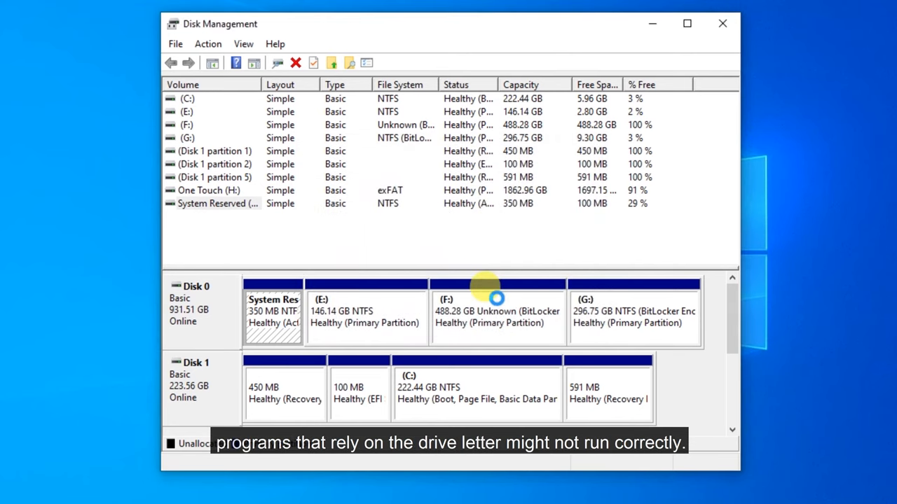
pyautogui.click(723, 22)
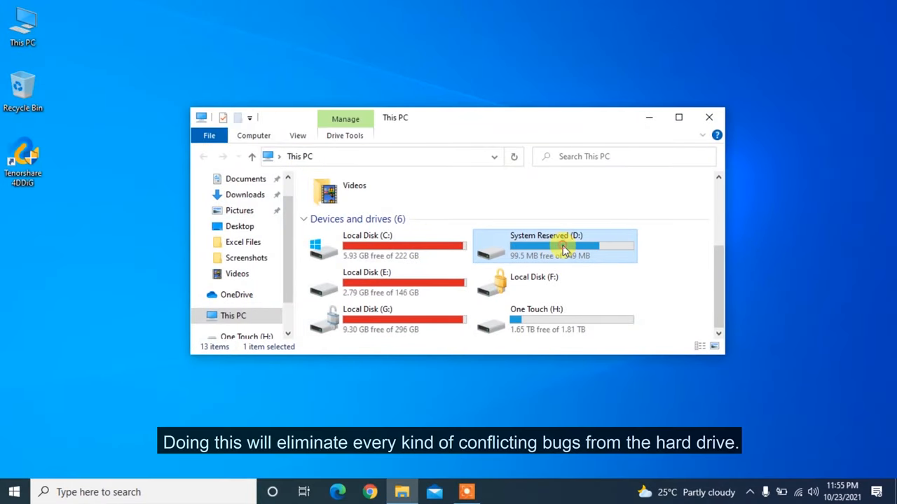
pyautogui.moveTo(591, 394)
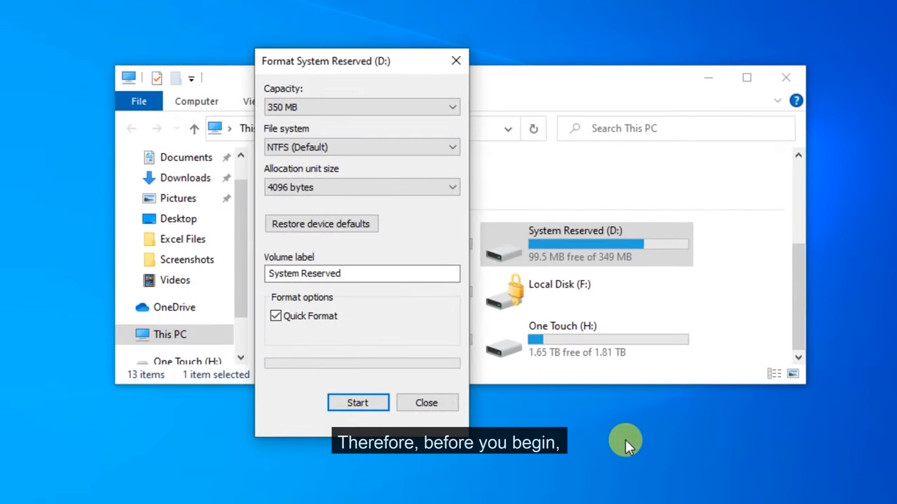
# Step: Start the quick format of System Reserved (D:) and confirm erasing all its data
pyautogui.click(357, 404)
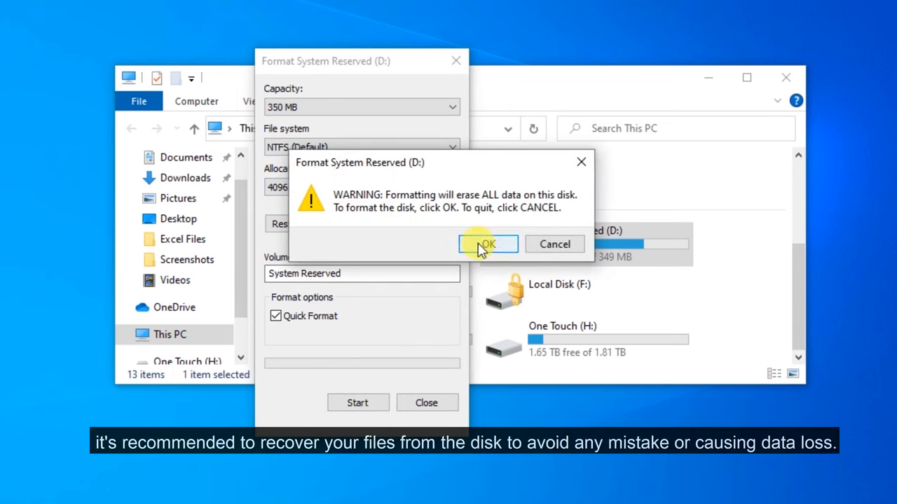
pyautogui.click(488, 244)
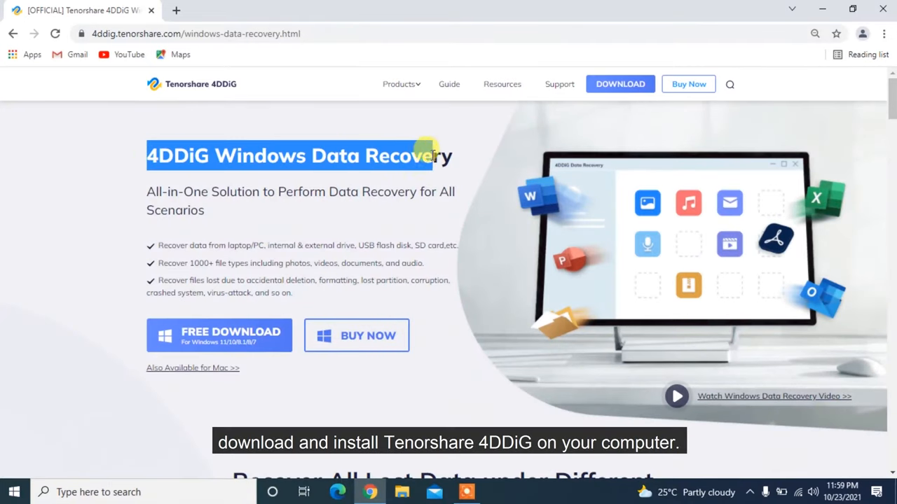
# Step: Download the 4DDiG Windows Data Recovery installer from 4ddig.tenorshare.com
pyautogui.click(218, 335)
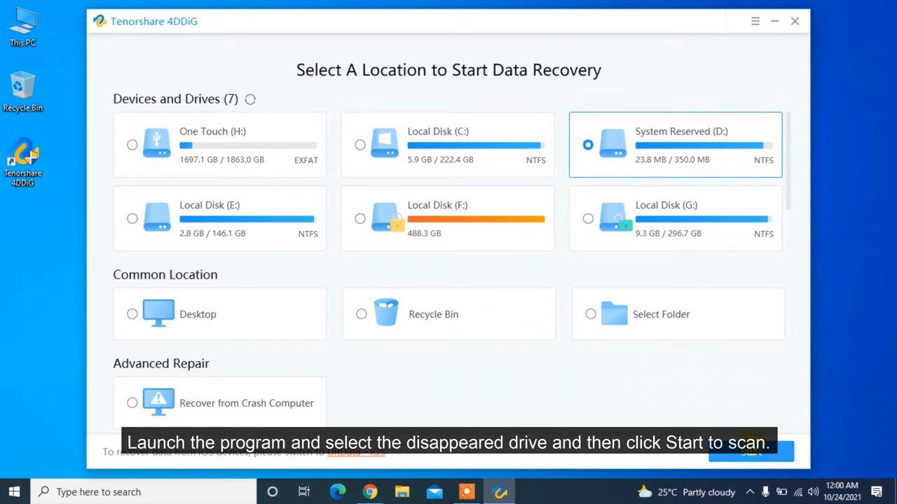
# Step: Scan System Reserved (D:), finding 164 files, recover the 11 deleted photos to the desktop and close their folder
pyautogui.click(751, 451)
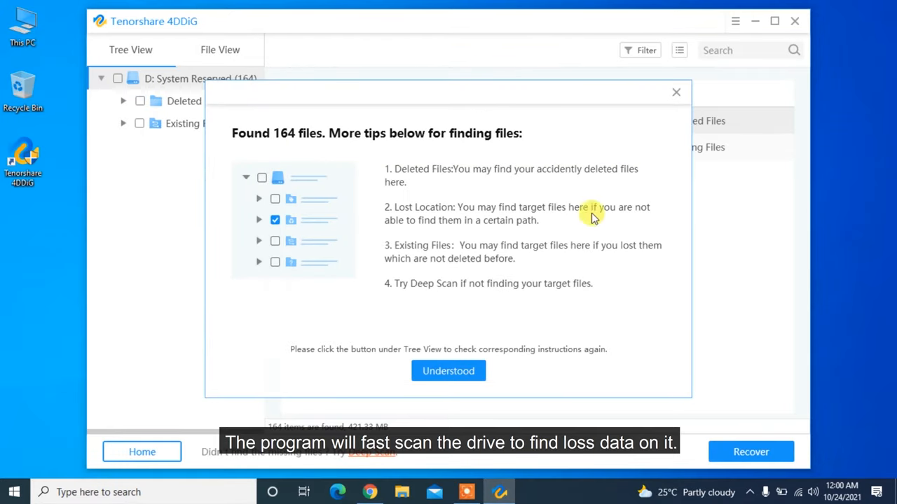
pyautogui.click(448, 370)
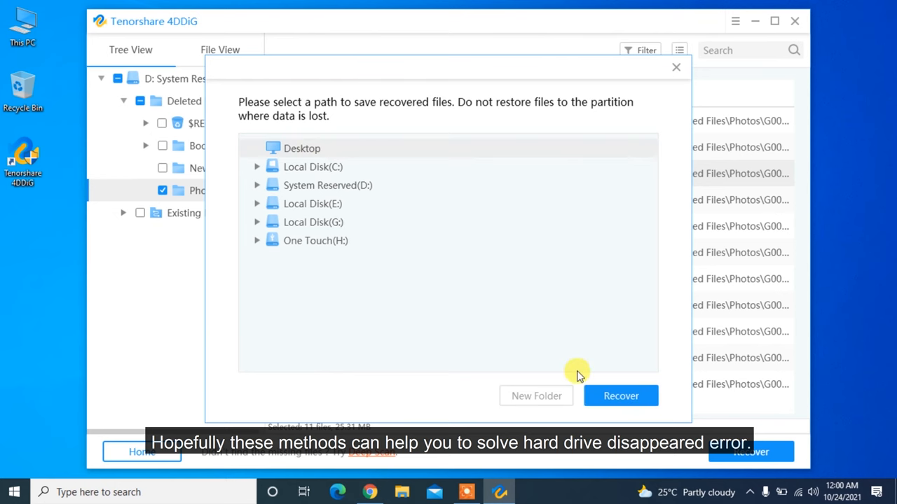
pyautogui.click(620, 395)
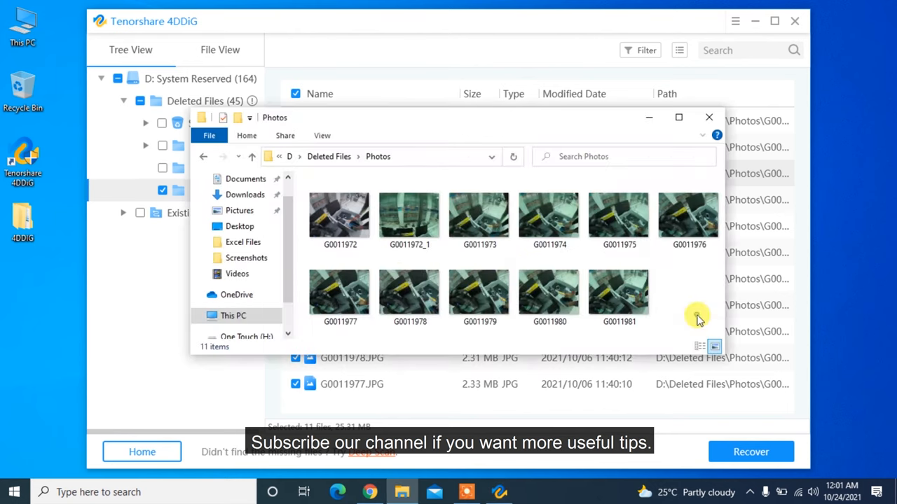
pyautogui.click(709, 118)
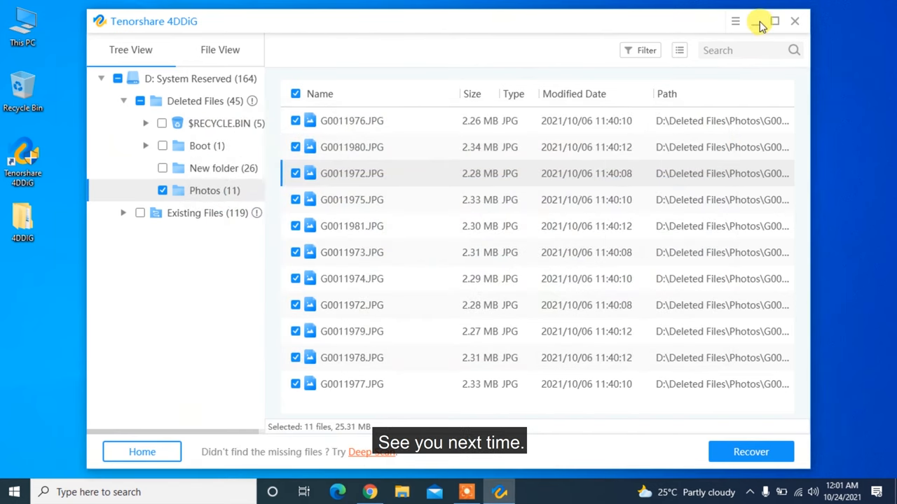